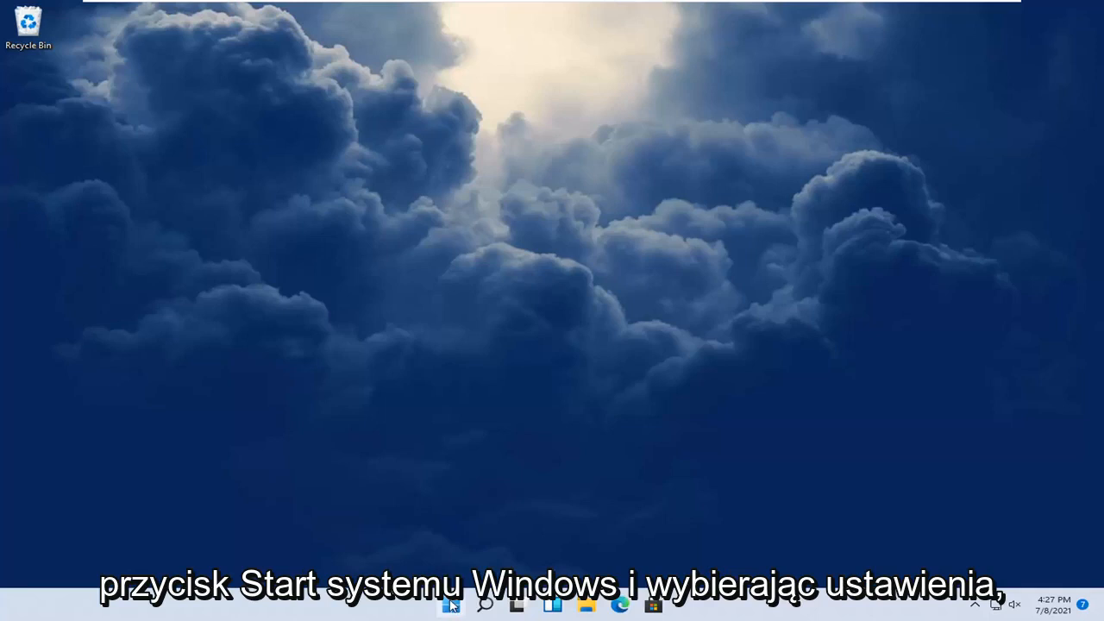
pyautogui.moveTo(454, 602)
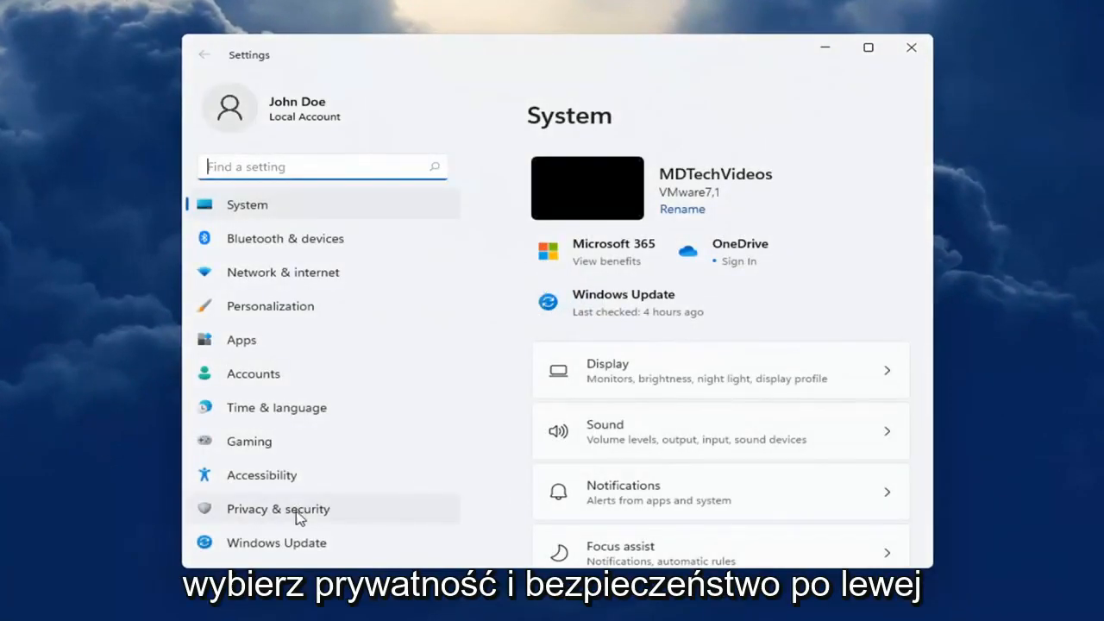
# Step: Go to Privacy & security and scroll down to the App permissions list showing Camera
pyautogui.click(277, 509)
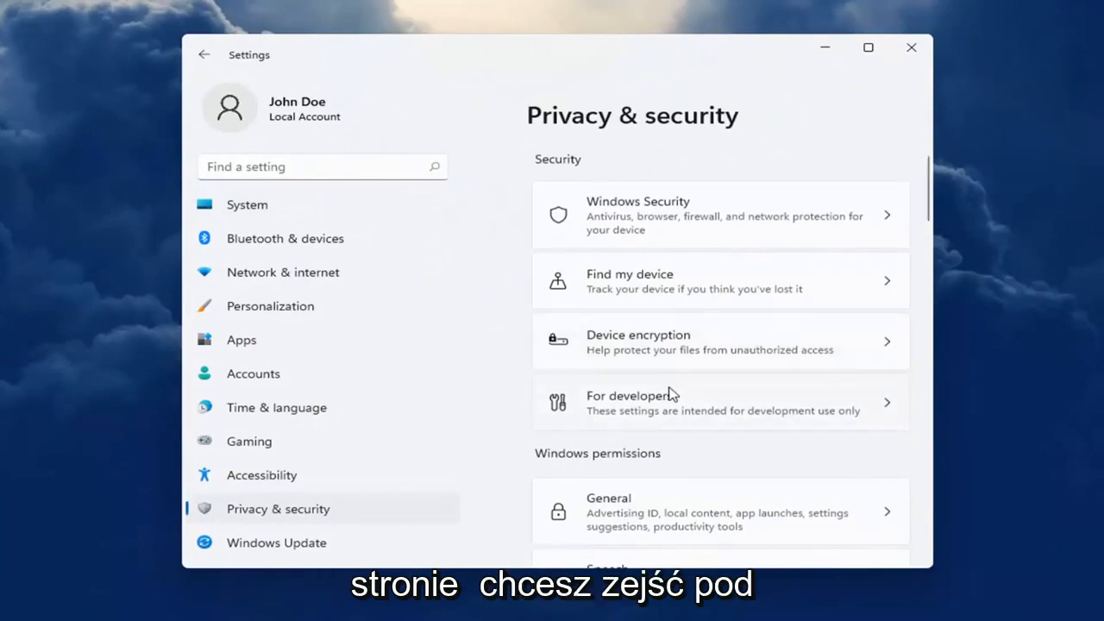
pyautogui.scroll(-3)
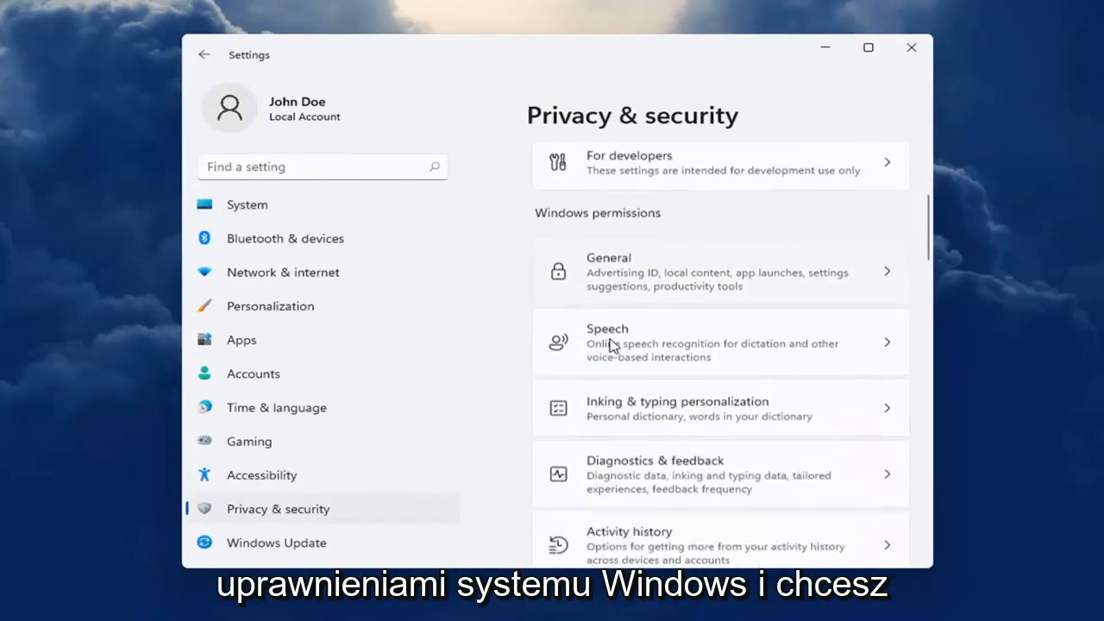
pyautogui.scroll(-3)
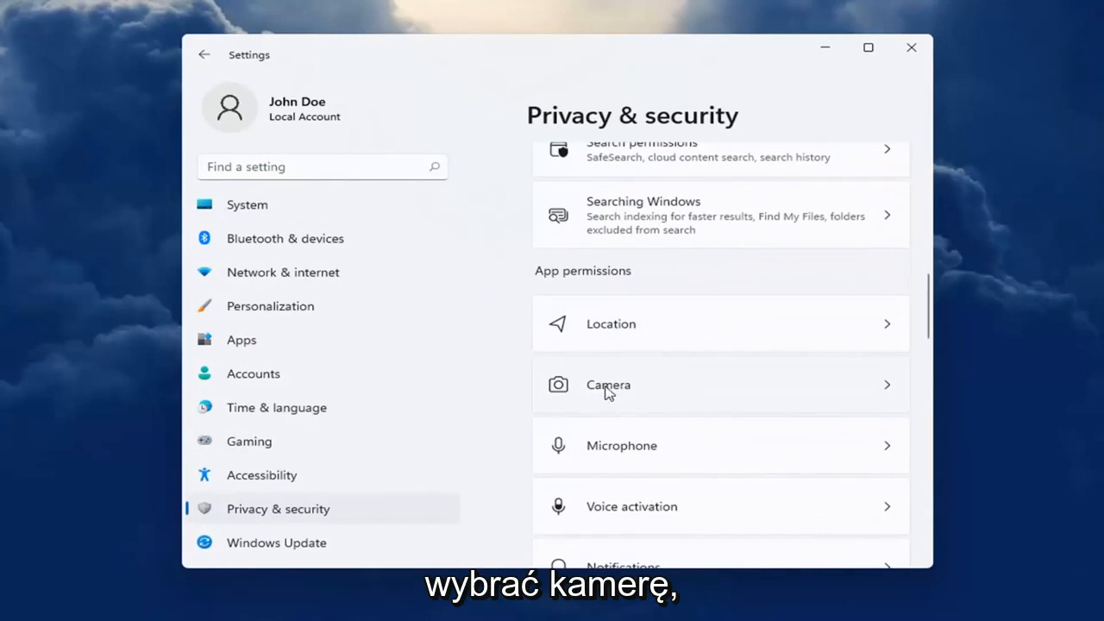
# Step: In Camera permissions, switch Skype's camera access toggle on
pyautogui.click(608, 385)
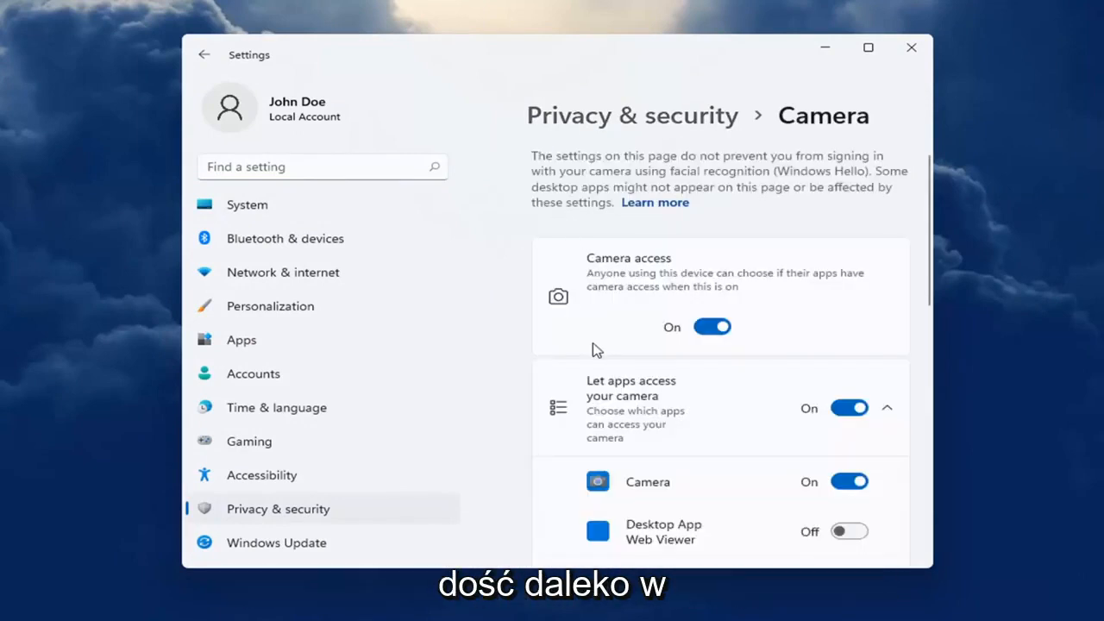
pyautogui.moveTo(628, 259)
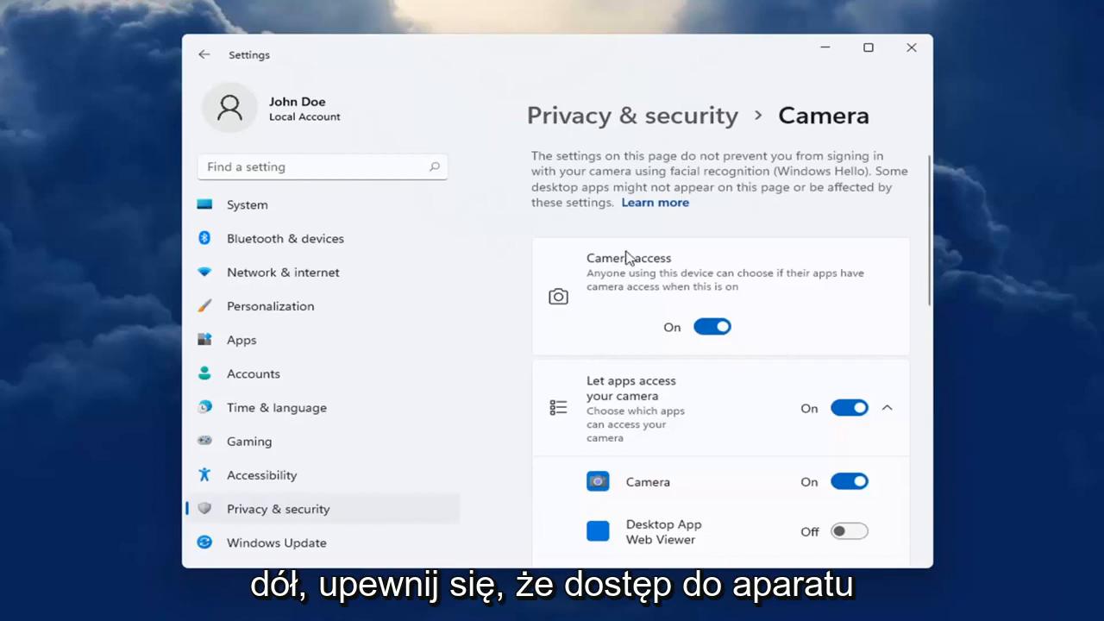
pyautogui.moveTo(719, 328)
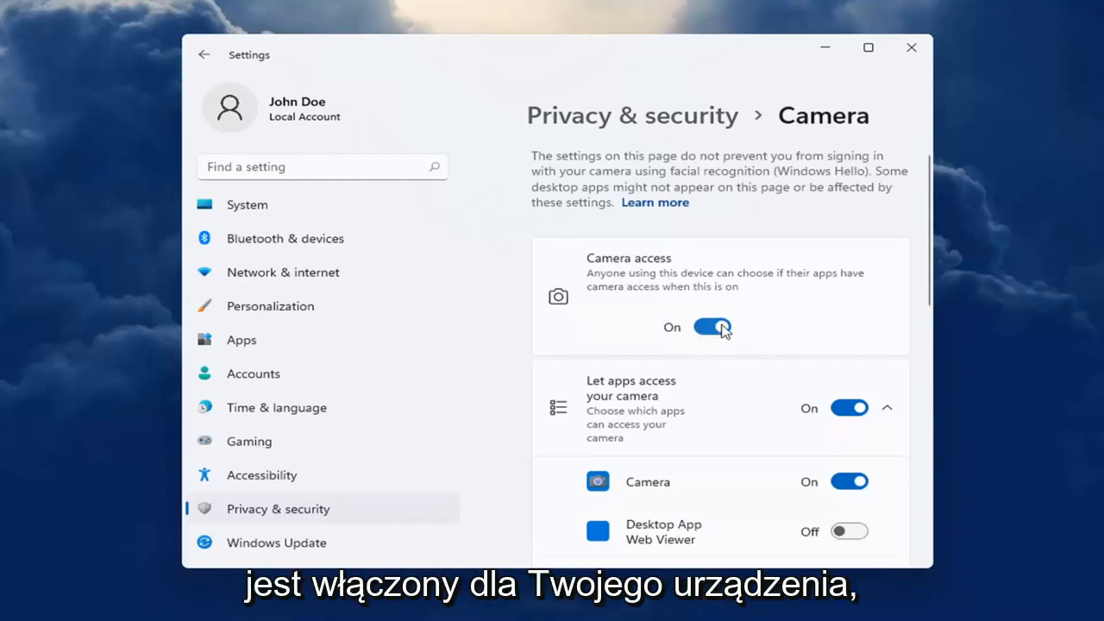
pyautogui.scroll(-3)
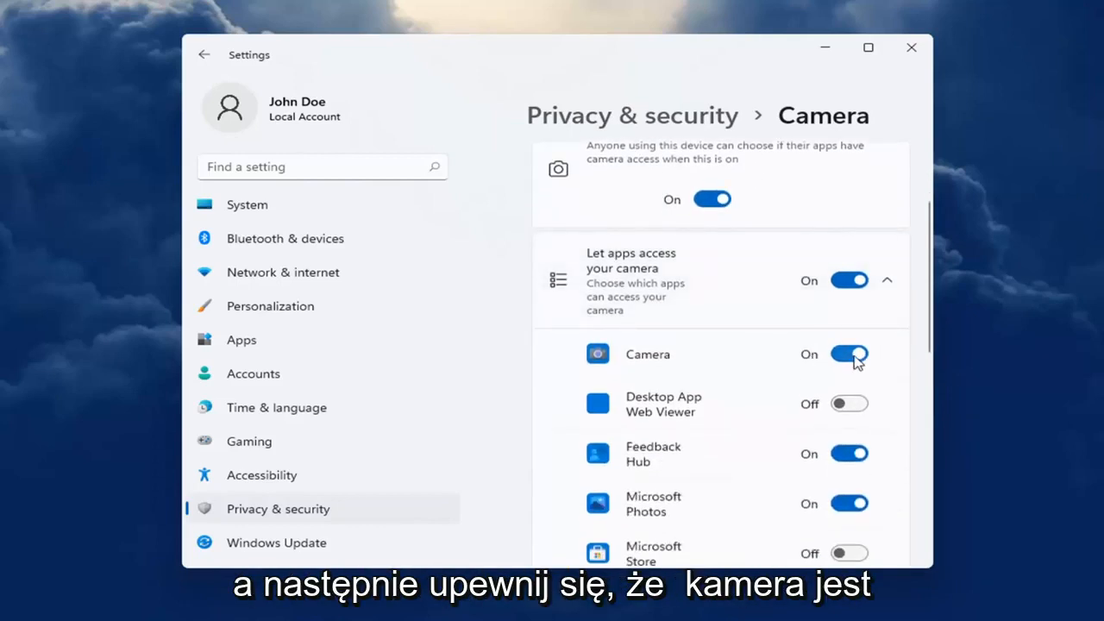
pyautogui.scroll(-3)
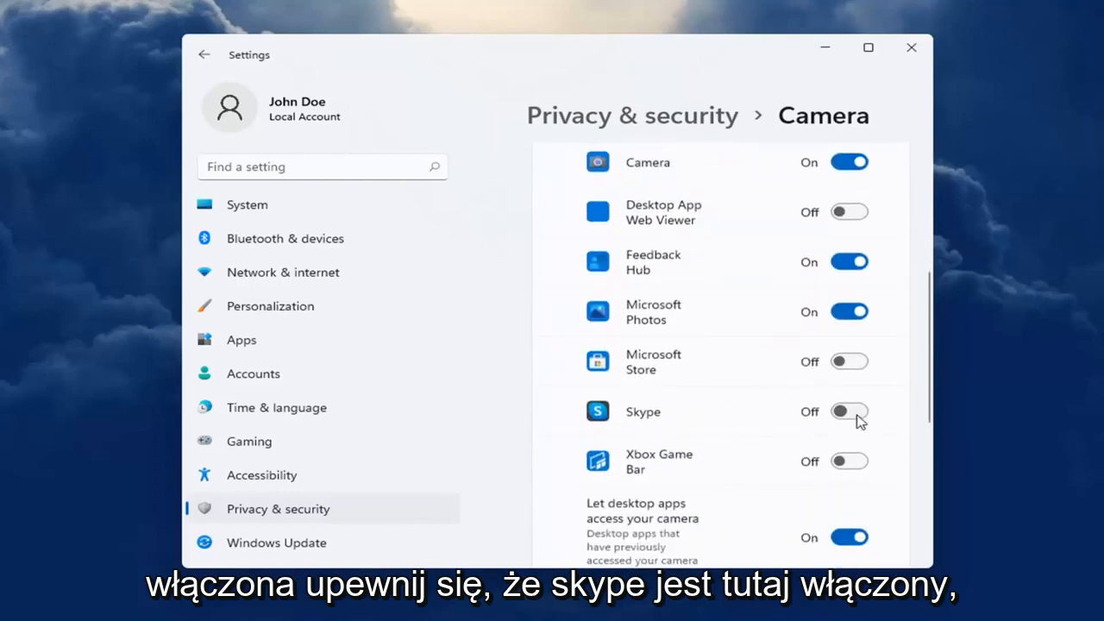
pyautogui.click(849, 412)
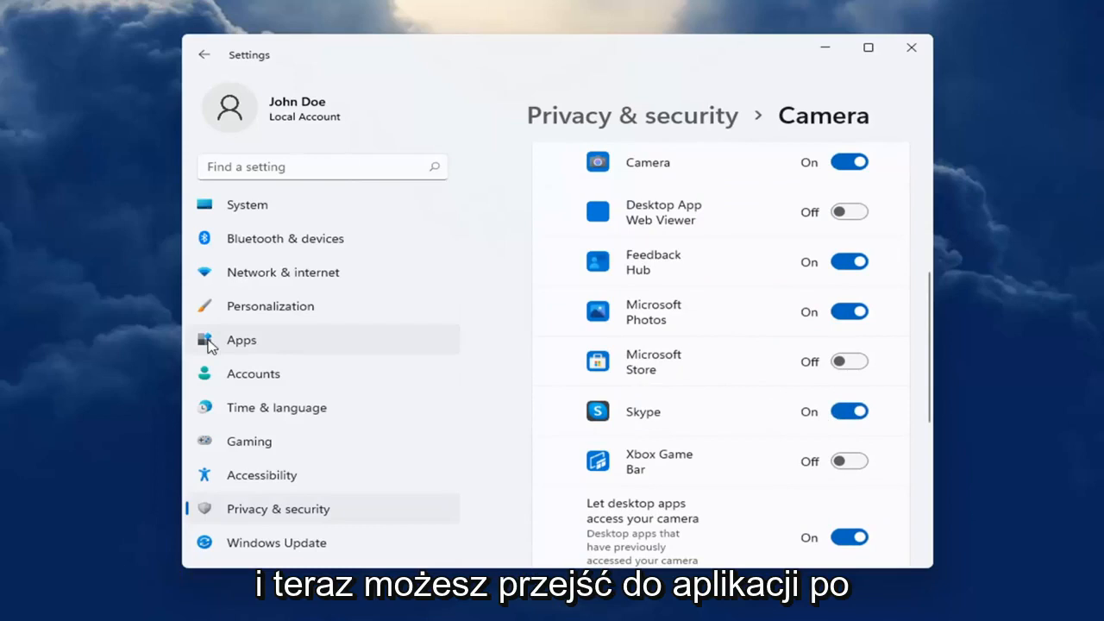
# Step: Search installed apps for 'skype' and open Skype's three-dot options menu
pyautogui.click(242, 340)
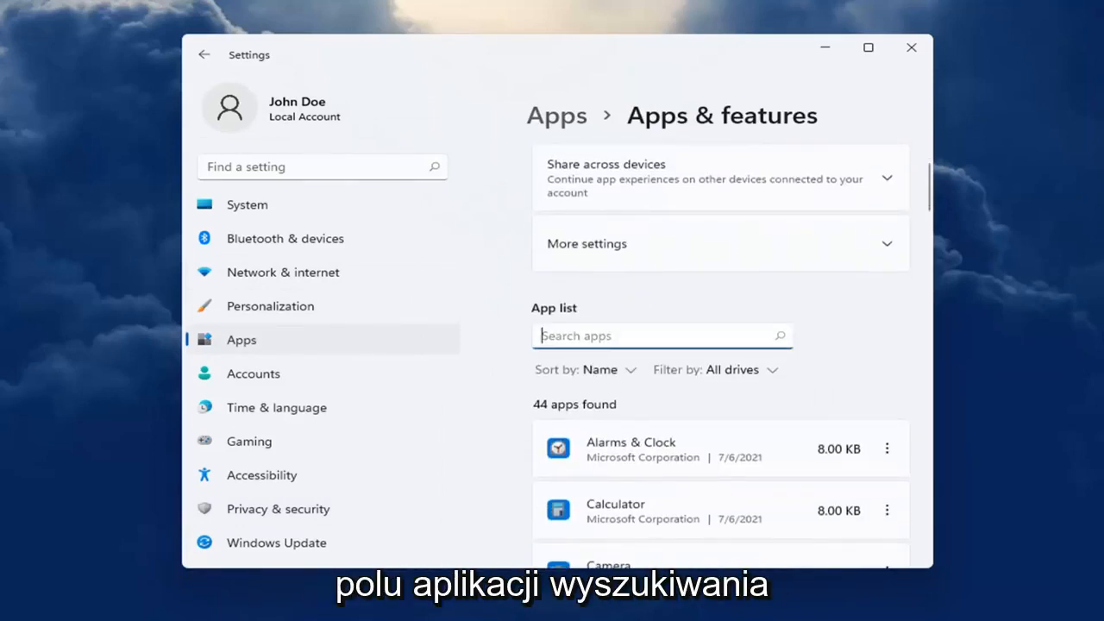
pyautogui.write('skype')
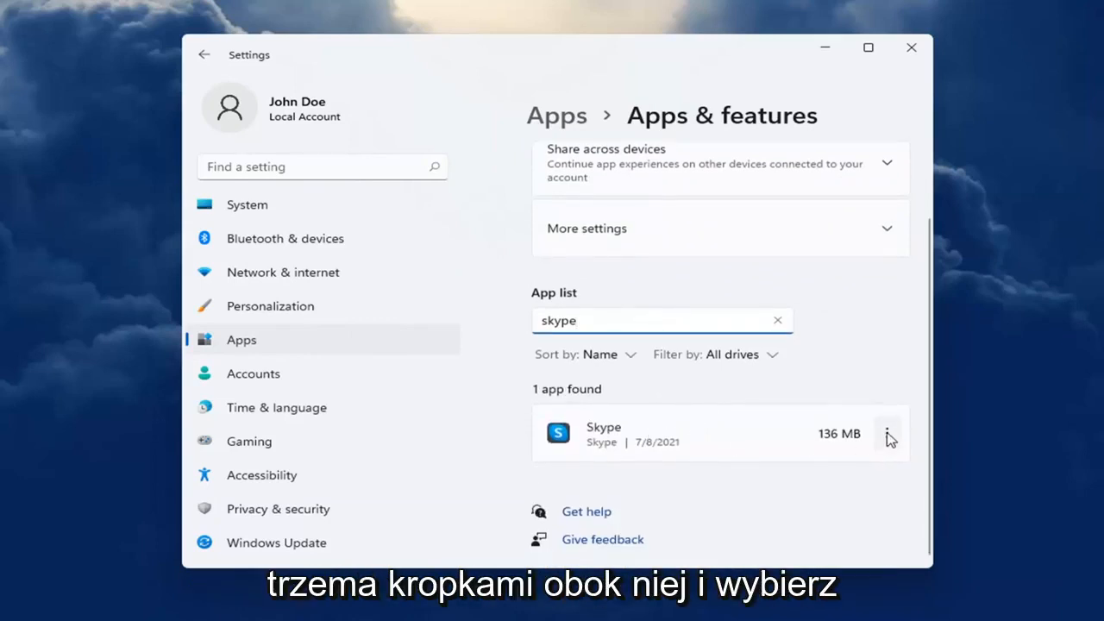
pyautogui.click(888, 433)
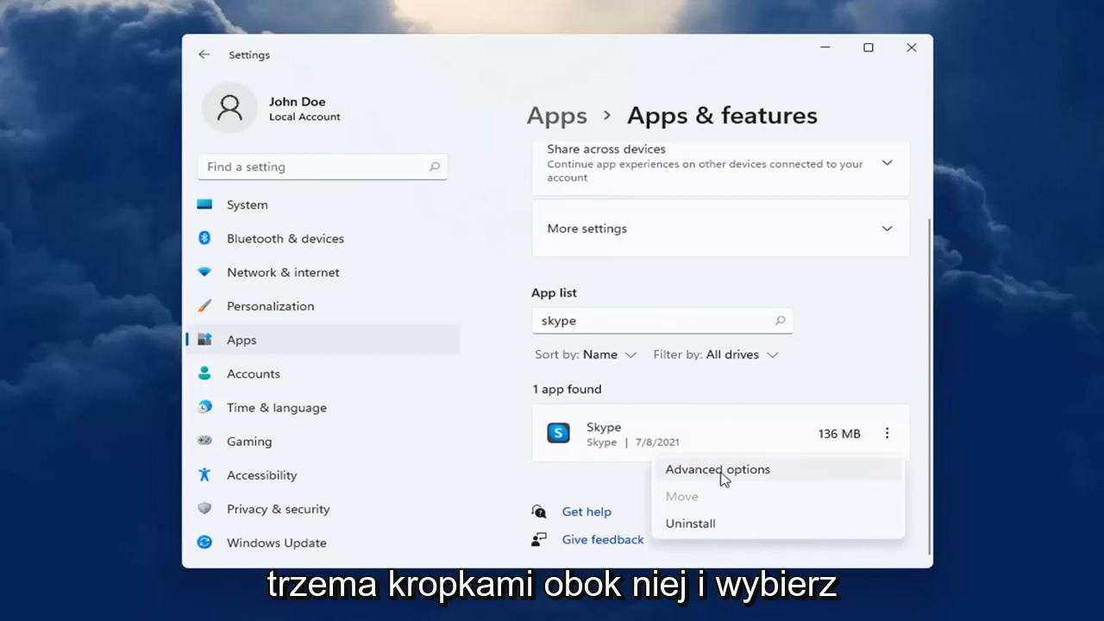
# Step: Review Skype's advanced options, camera and microphone down to Repair and Reset, then close Settings
pyautogui.click(717, 469)
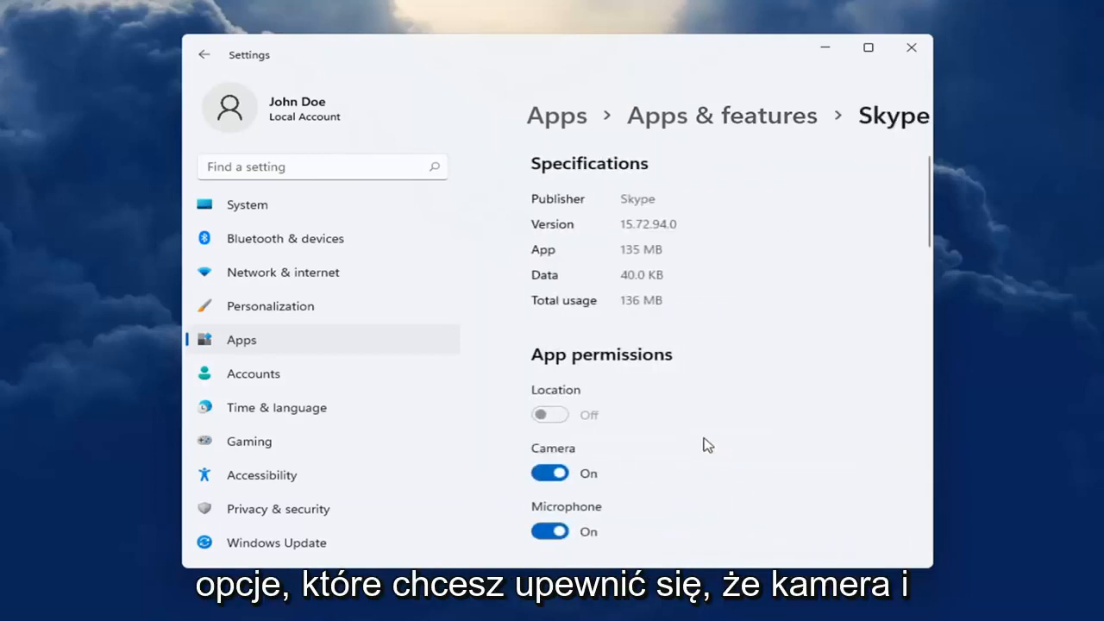
pyautogui.scroll(-3)
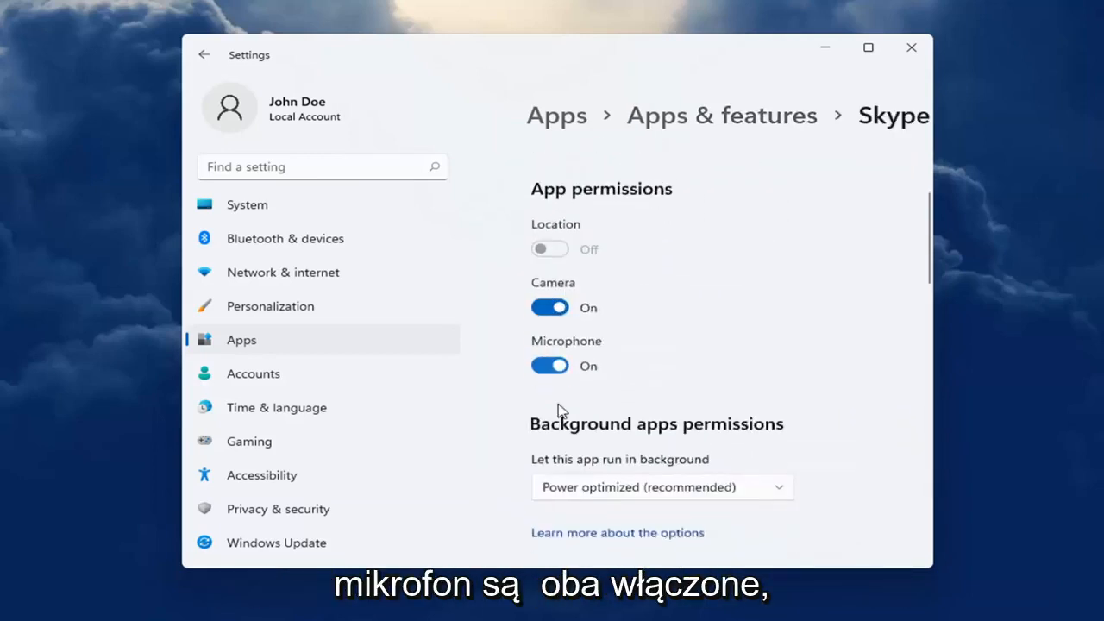
pyautogui.scroll(-3)
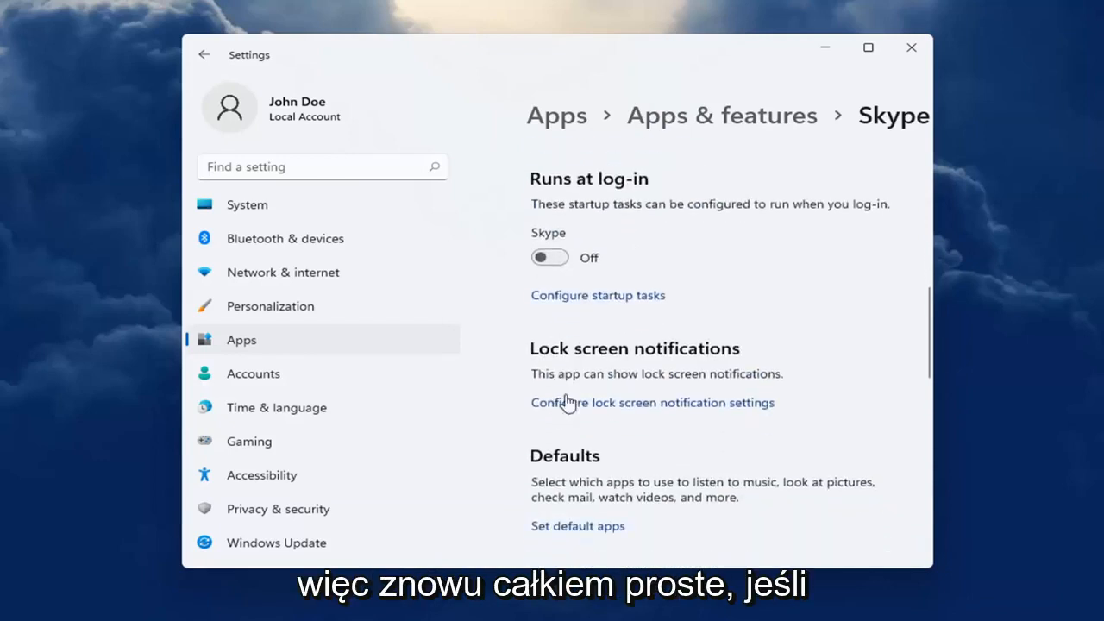
pyautogui.scroll(-3)
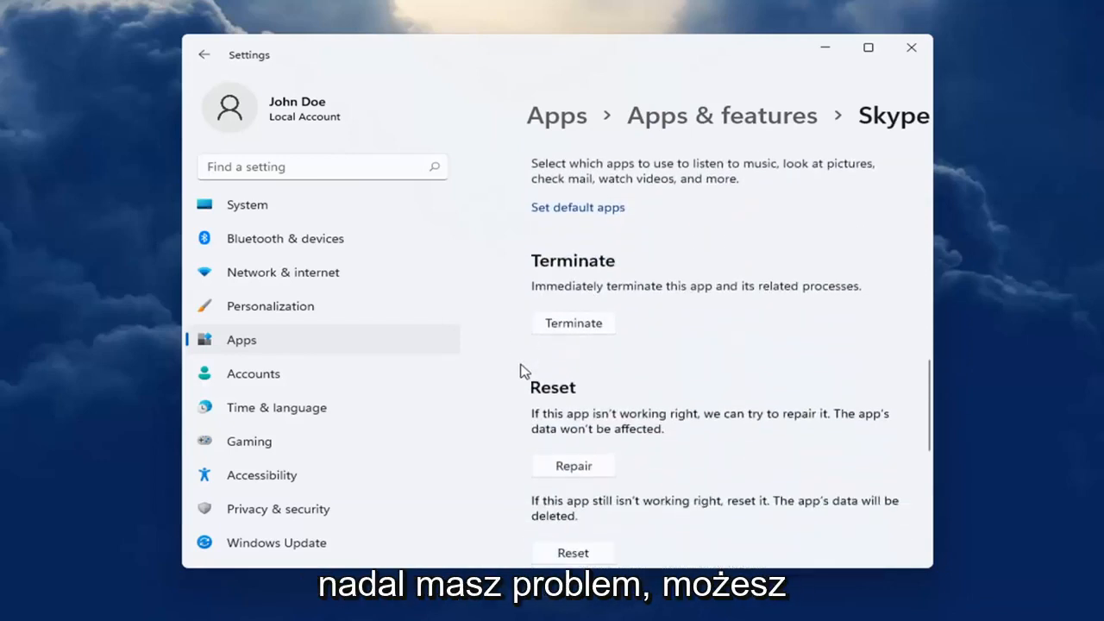
pyautogui.scroll(-3)
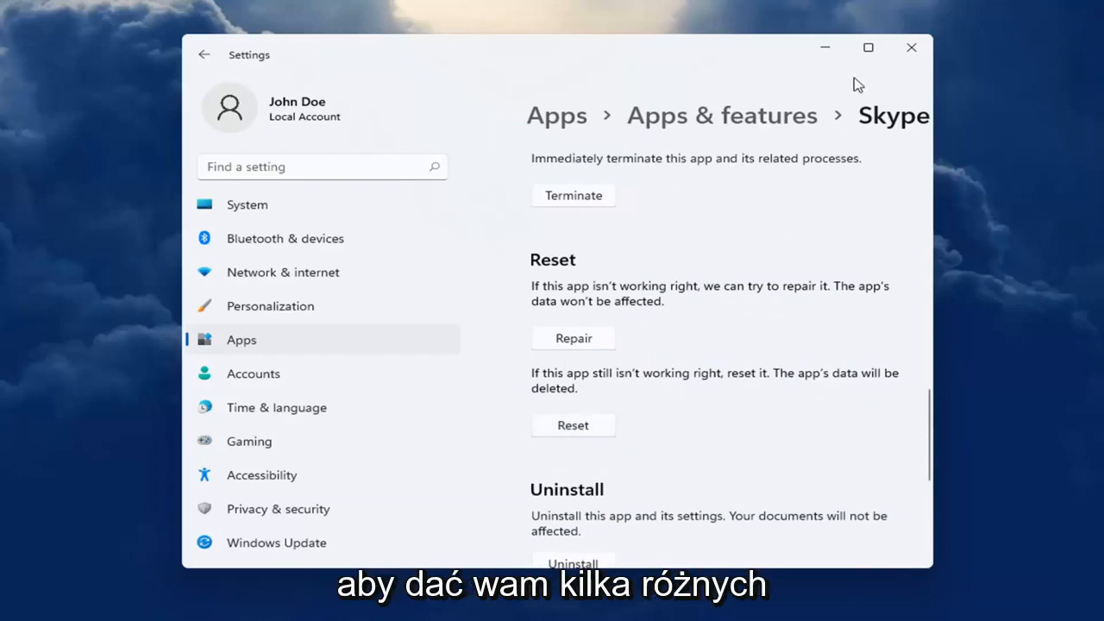
pyautogui.click(906, 47)
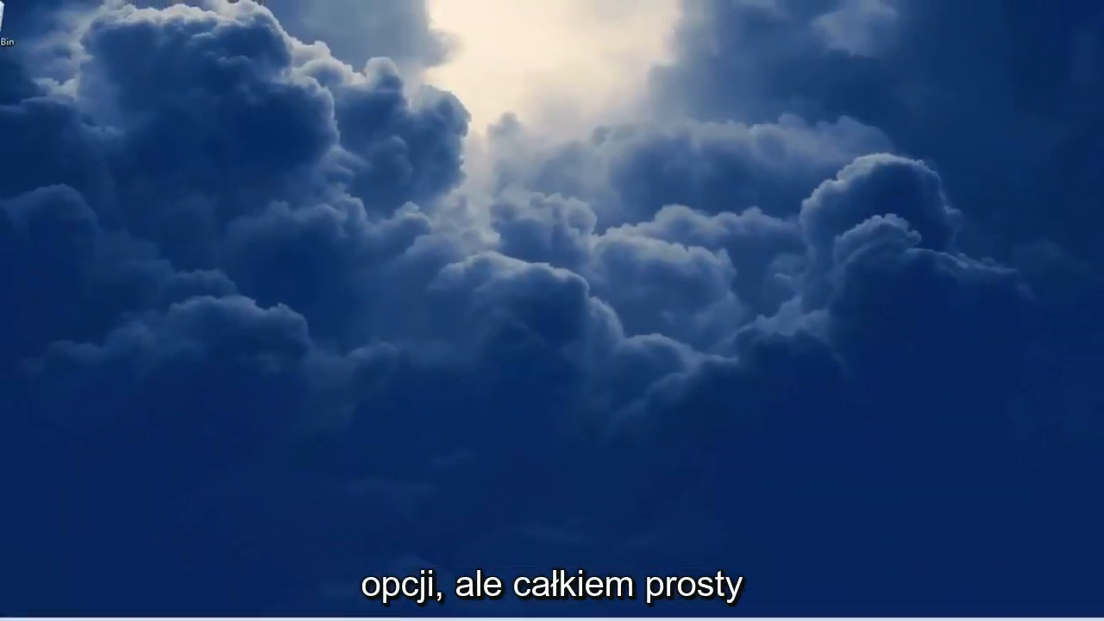